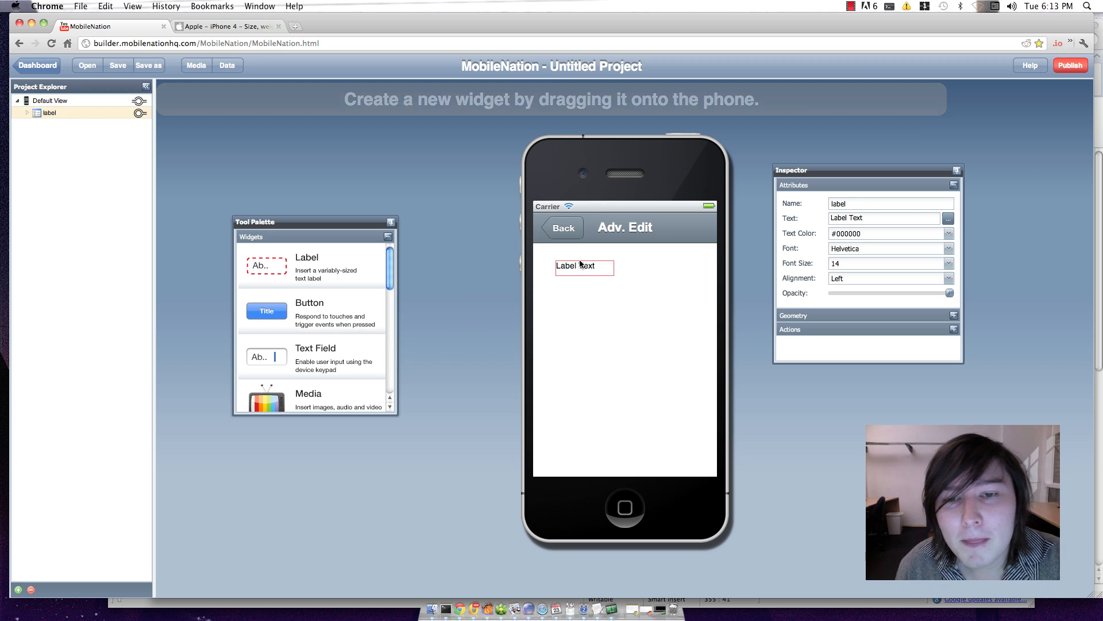
- Place the label at the top-left and stretch it across the phone screen
{"action": "left_click_drag", "start_coordinate": [584, 265], "coordinate": [570, 255]}
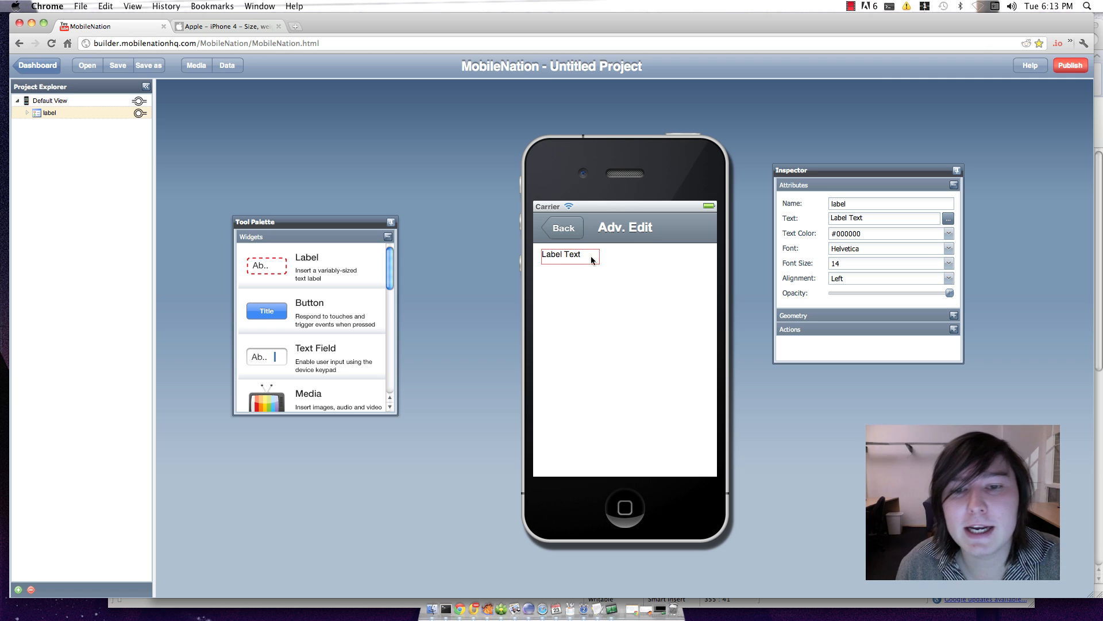
{"action": "left_click_drag", "start_coordinate": [593, 261], "coordinate": [697, 446]}
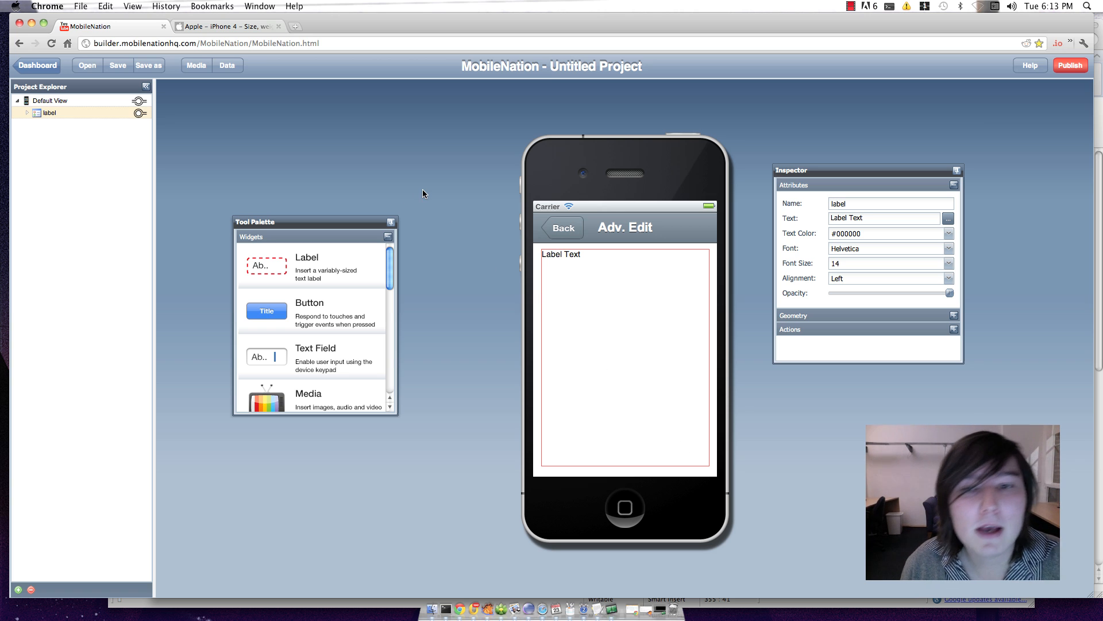
- Select the spec text from External buttons and controls onward, then return to MobileNation
{"action": "left_click", "coordinate": [225, 26]}
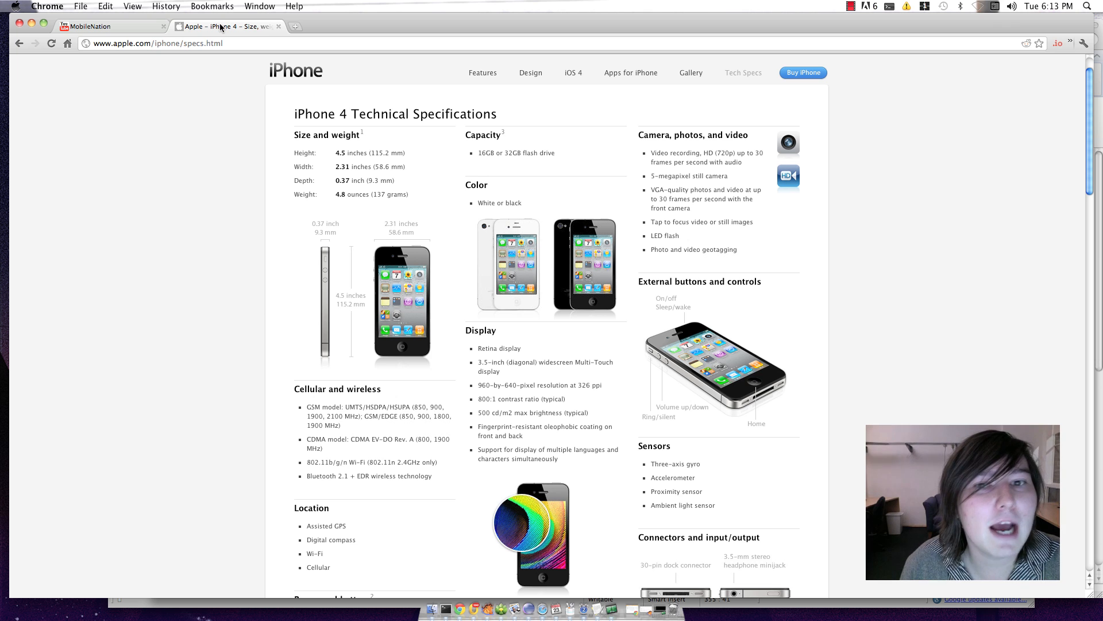
{"action": "scroll", "scroll_direction": "down", "scroll_amount": 3}
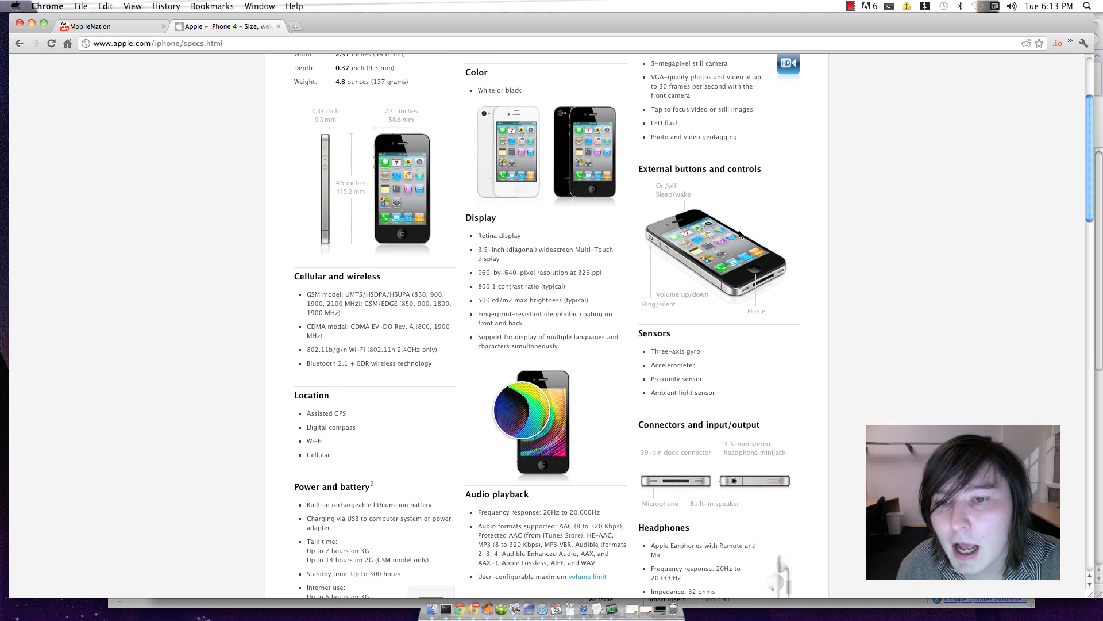
{"action": "left_click_drag", "start_coordinate": [739, 232], "coordinate": [729, 485]}
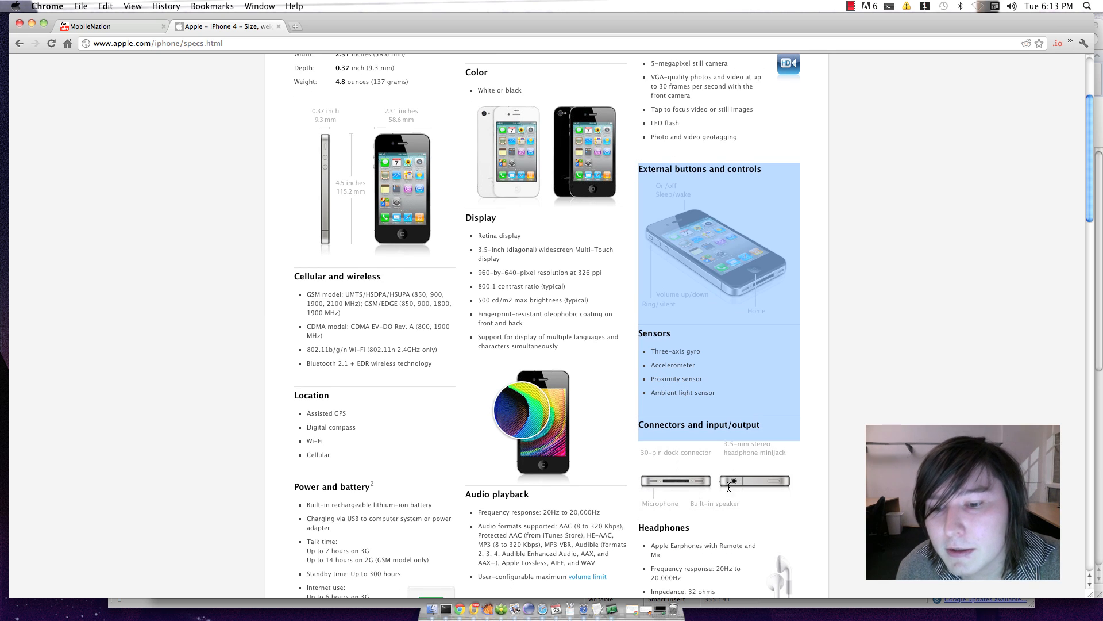
{"action": "scroll", "scroll_direction": "down", "scroll_amount": 3}
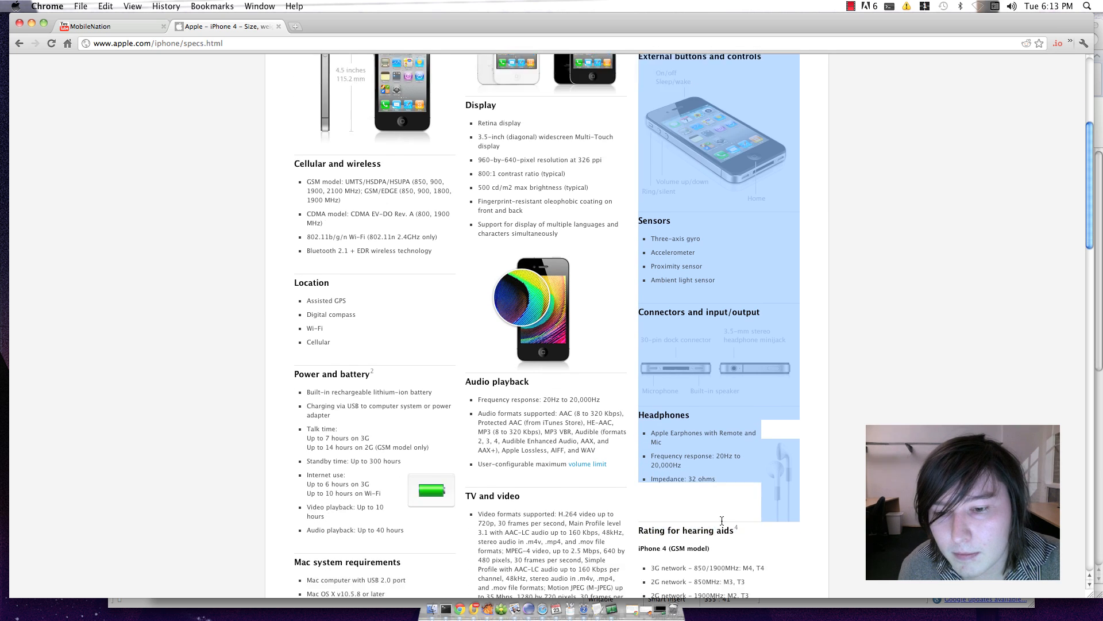
{"action": "scroll", "scroll_direction": "down", "scroll_amount": 3}
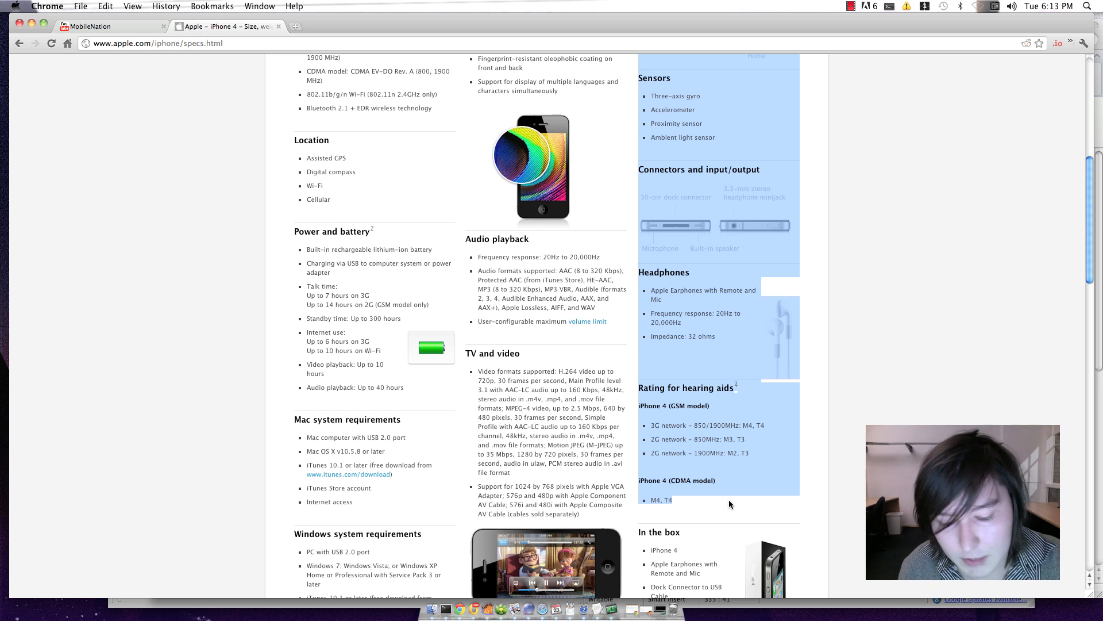
{"action": "left_click", "coordinate": [106, 26]}
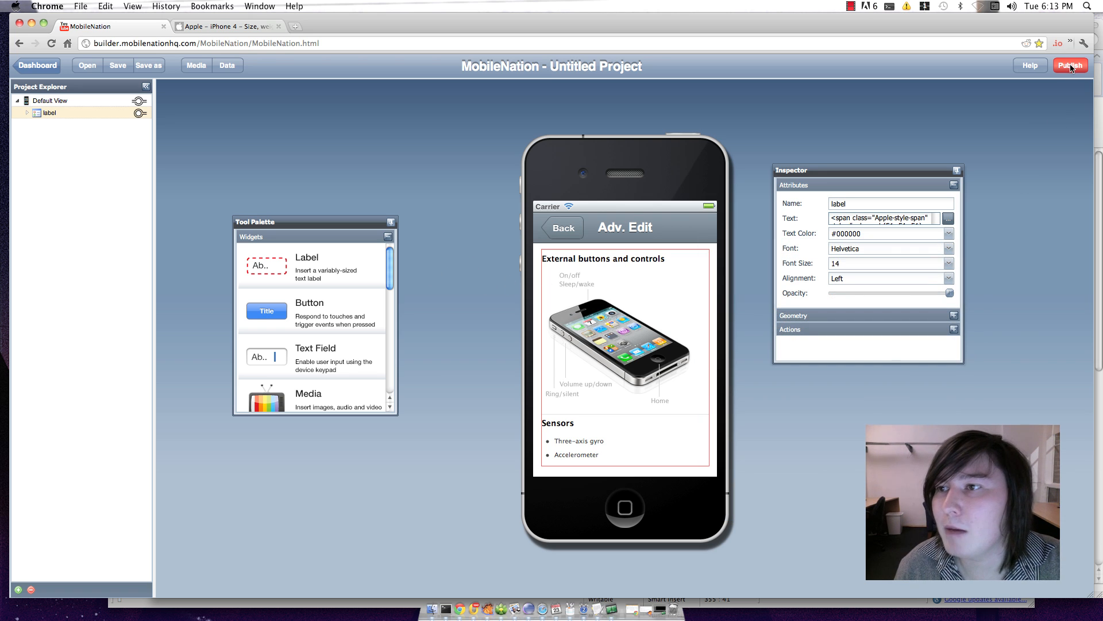
- Publish the app to preview the pasted spec content on the phone
{"action": "left_click", "coordinate": [1070, 65]}
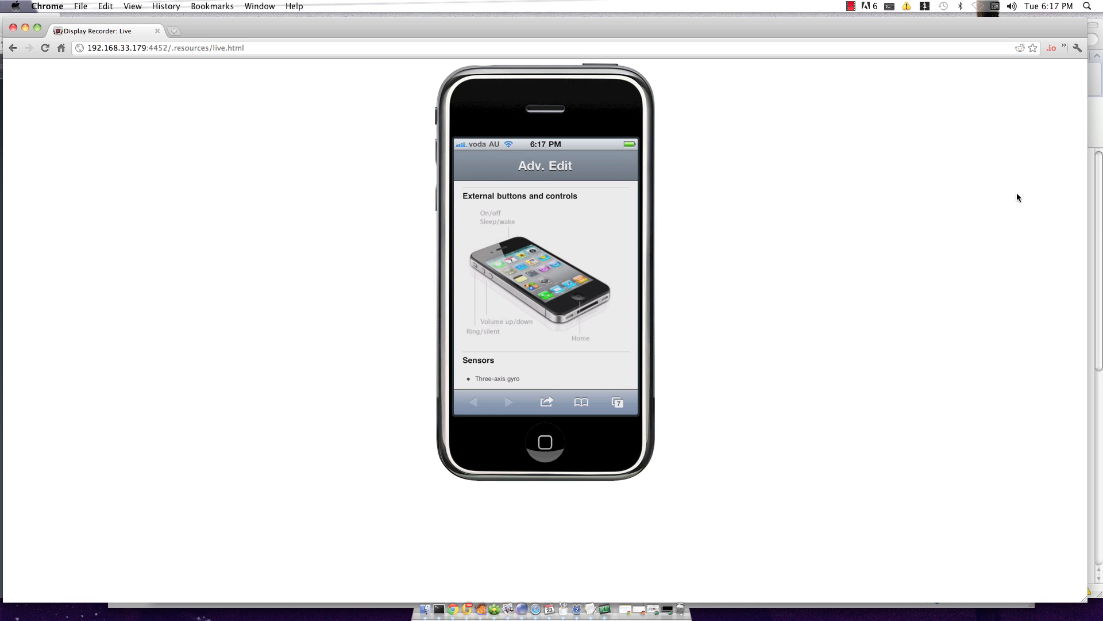
{"action": "scroll", "scroll_direction": "down", "scroll_amount": 3}
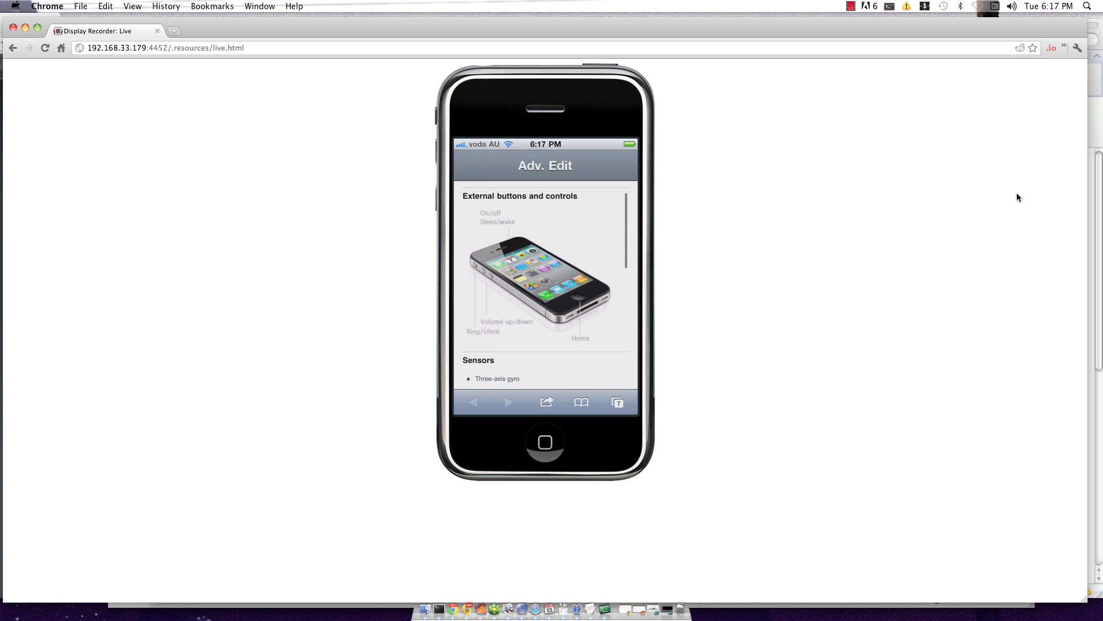
{"action": "left_click", "coordinate": [123, 26]}
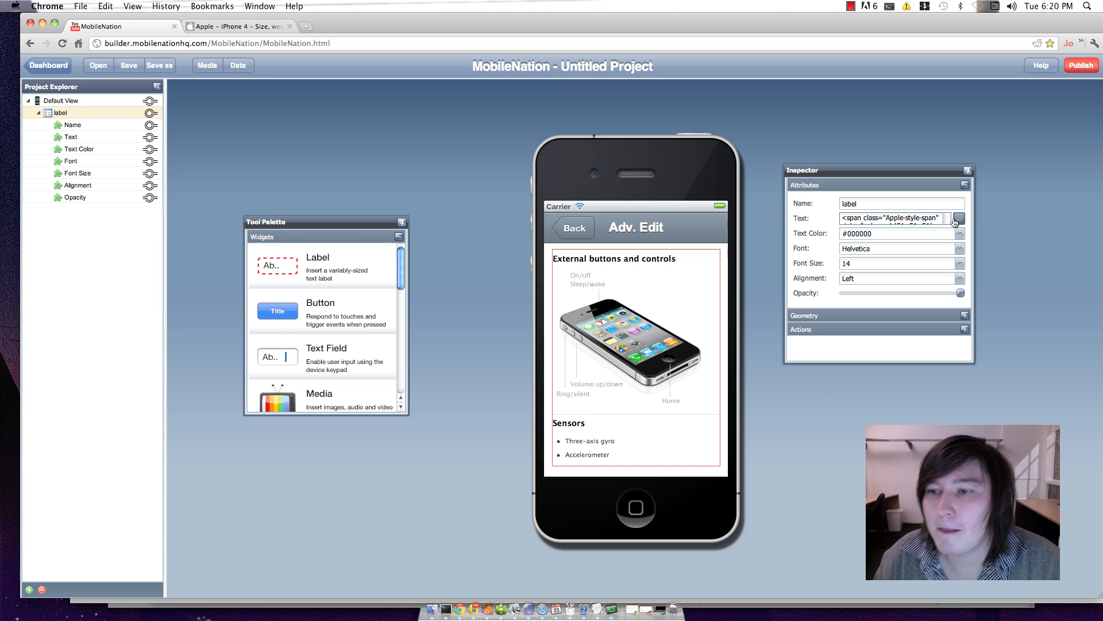
- Delete the External buttons and controls heading from the label's rich text and republish
{"action": "left_click", "coordinate": [954, 221]}
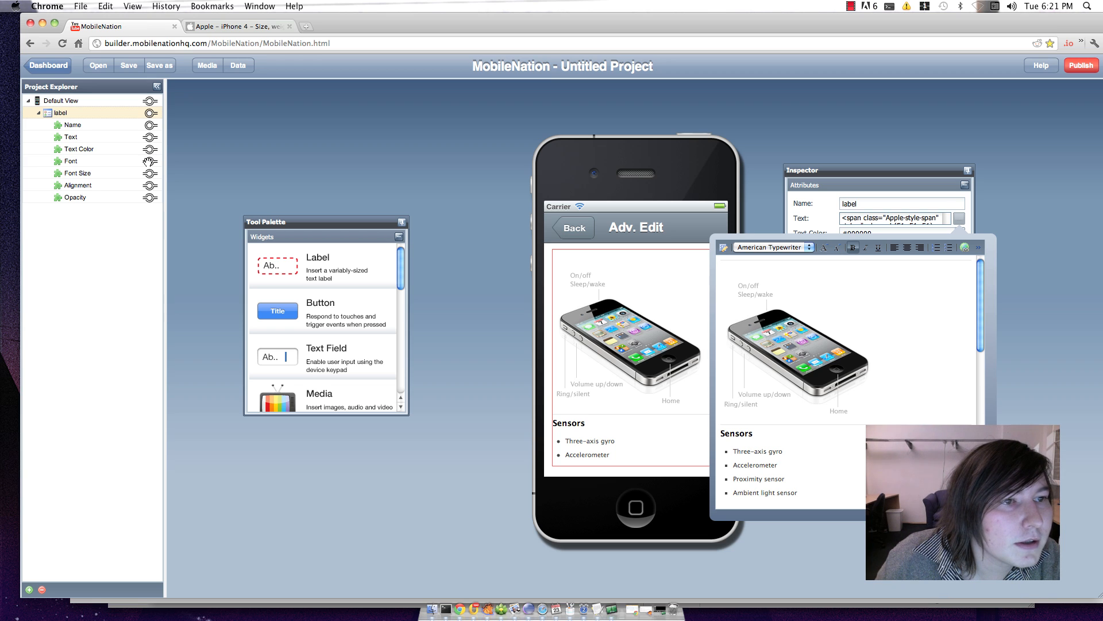
{"action": "left_click_drag", "start_coordinate": [150, 161], "coordinate": [694, 325]}
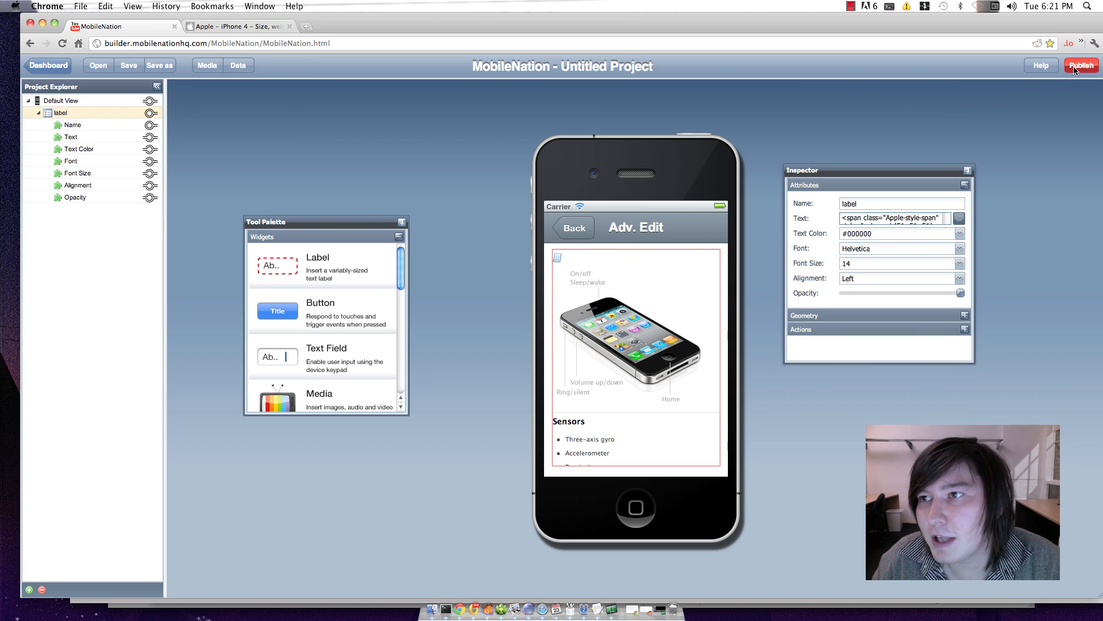
{"action": "left_click", "coordinate": [1082, 65]}
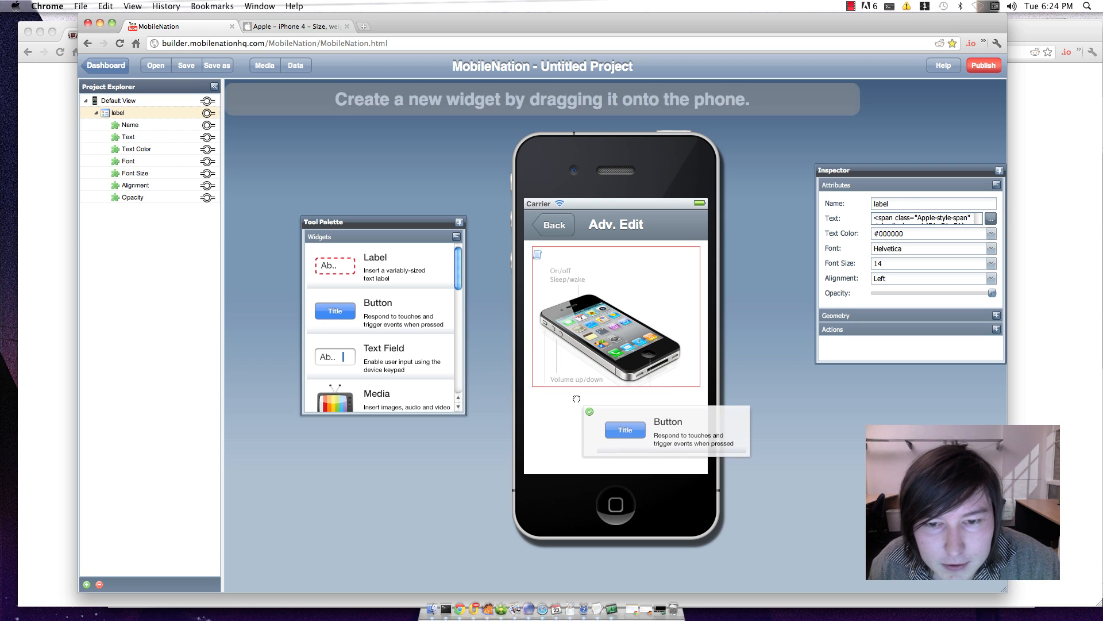
- Add a Button under the image with a Touch Down action that sets the label's Text
{"action": "left_click_drag", "start_coordinate": [334, 311], "coordinate": [613, 409]}
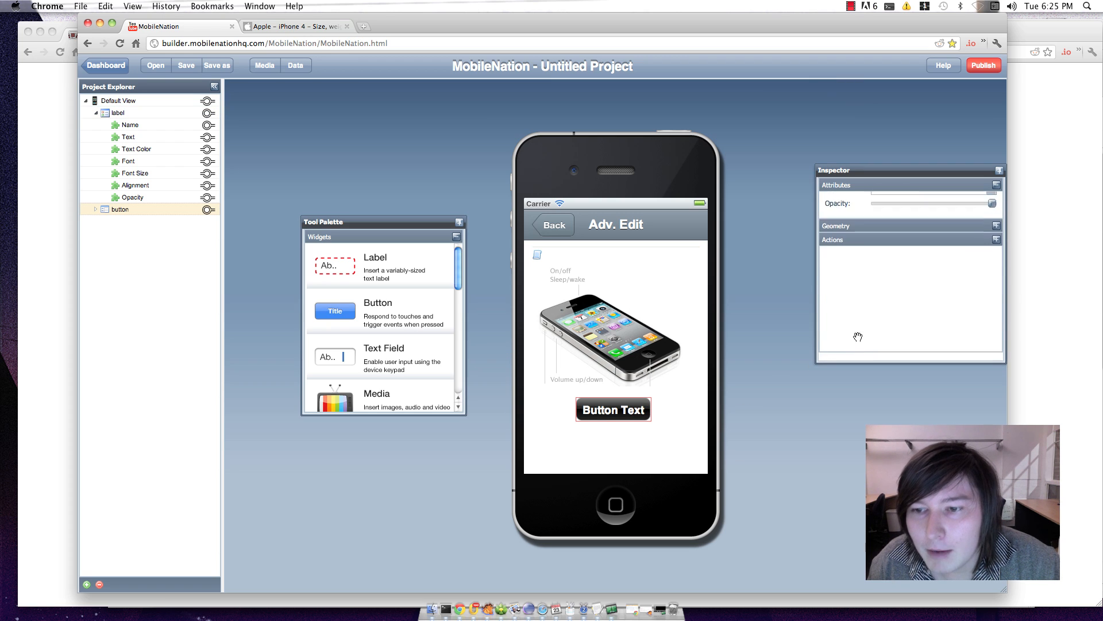
{"action": "left_click_drag", "start_coordinate": [830, 233], "coordinate": [210, 113]}
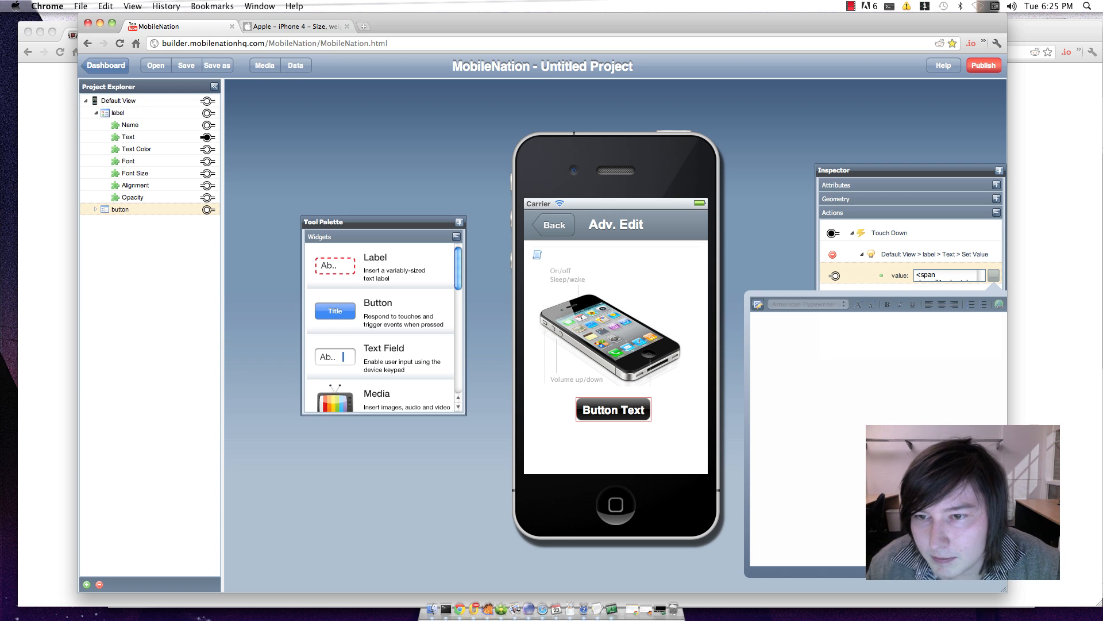
- Enter <% alert('hello world'); as the button action's value
{"action": "type", "text": "<%"}
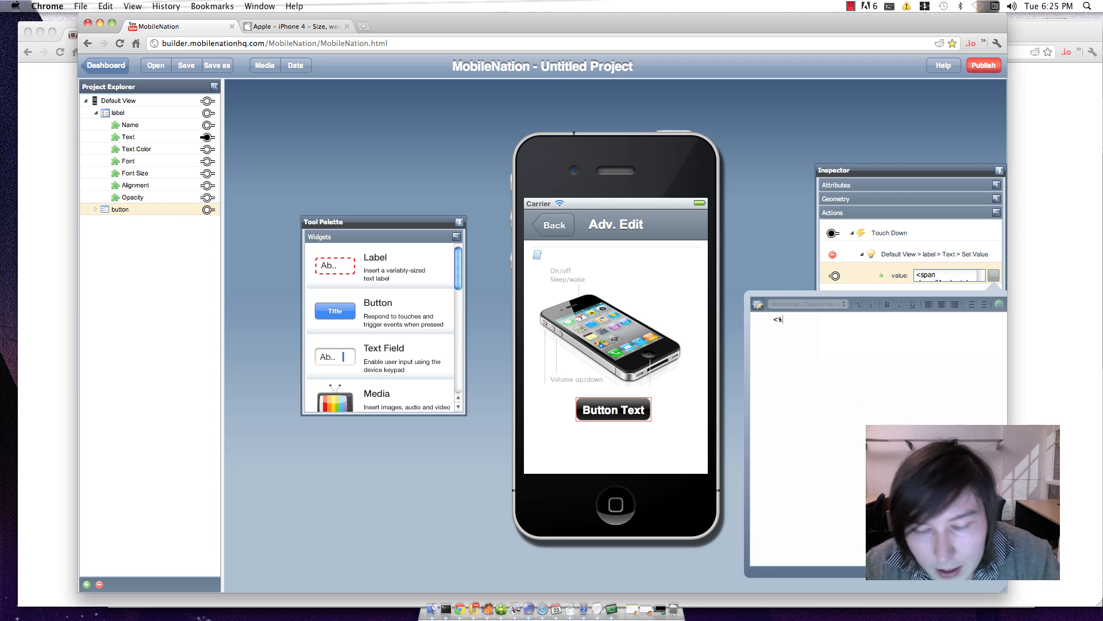
{"action": "type", "text": "alert(\""}
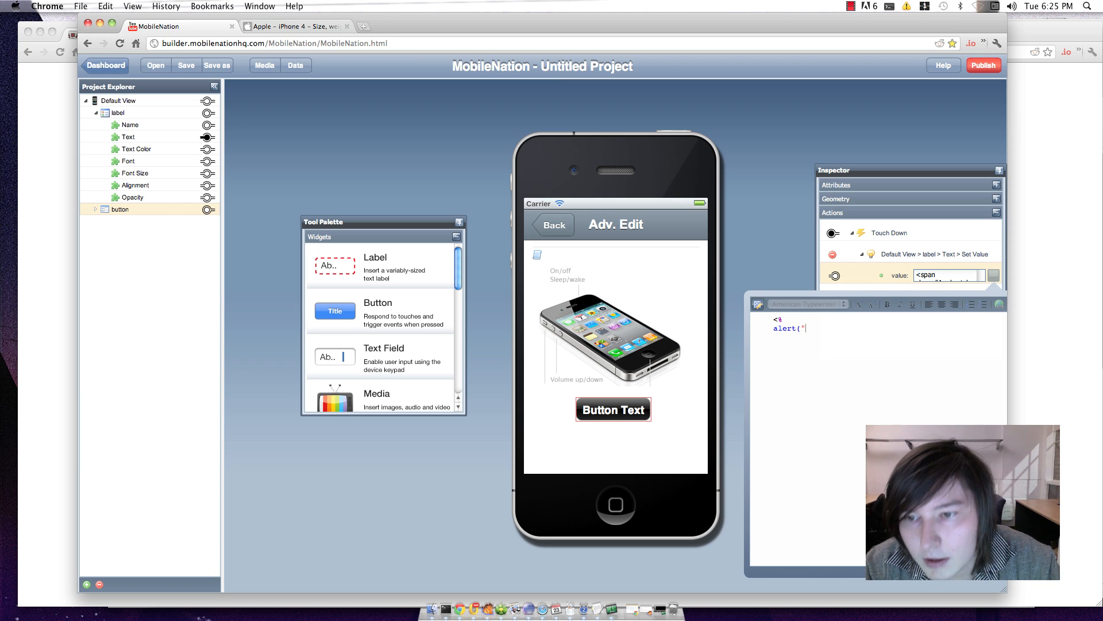
{"action": "type", "text": "hello worl"}
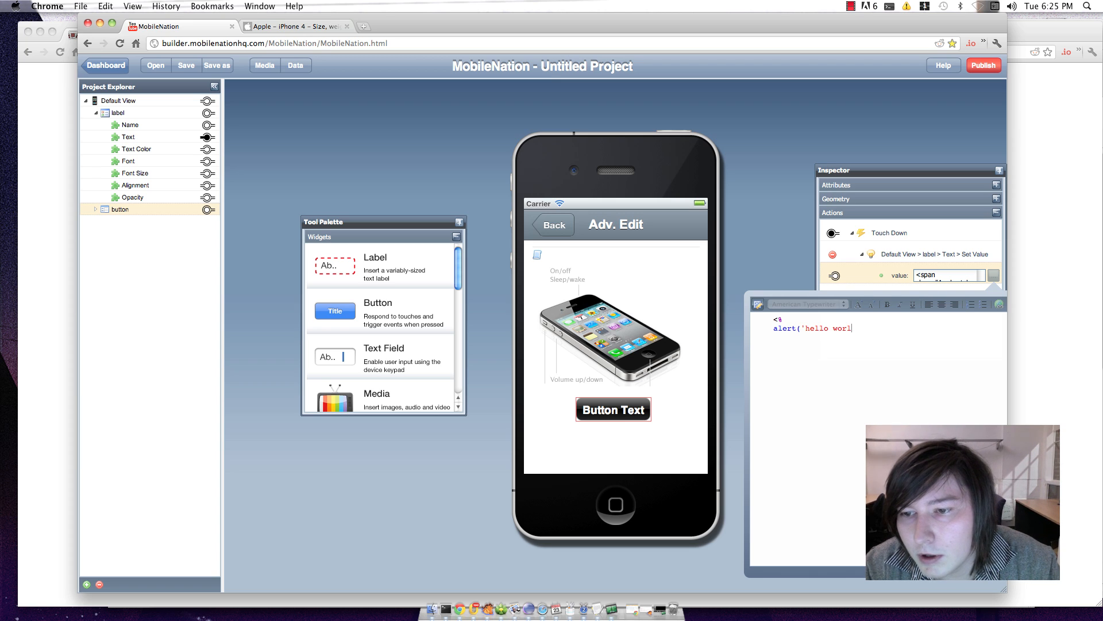
{"action": "type", "text": "d');"}
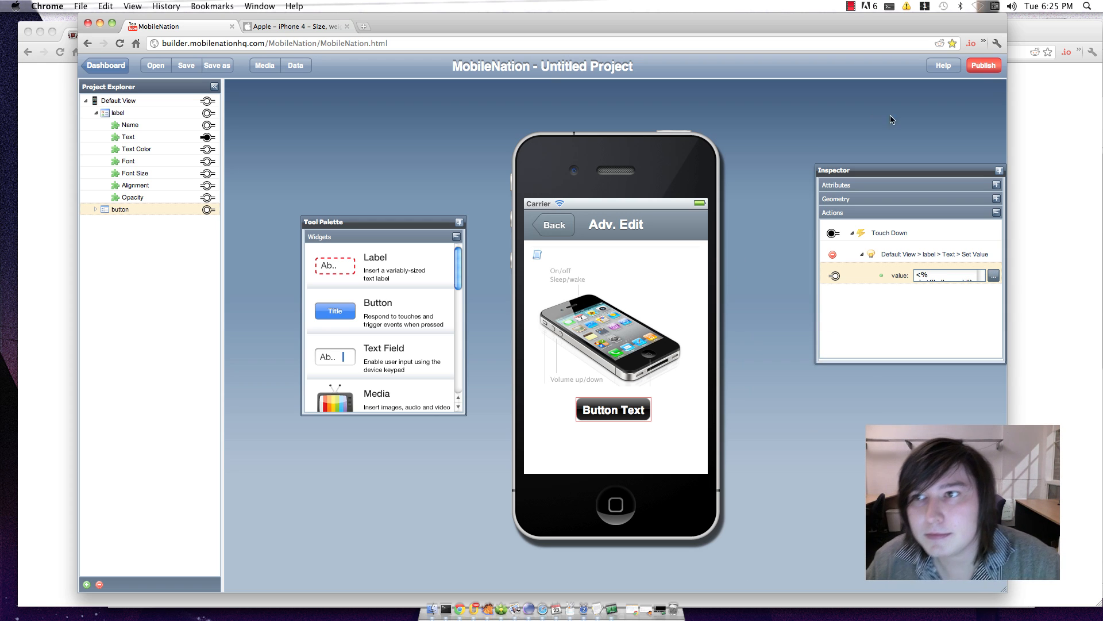
{"action": "left_click", "coordinate": [983, 65]}
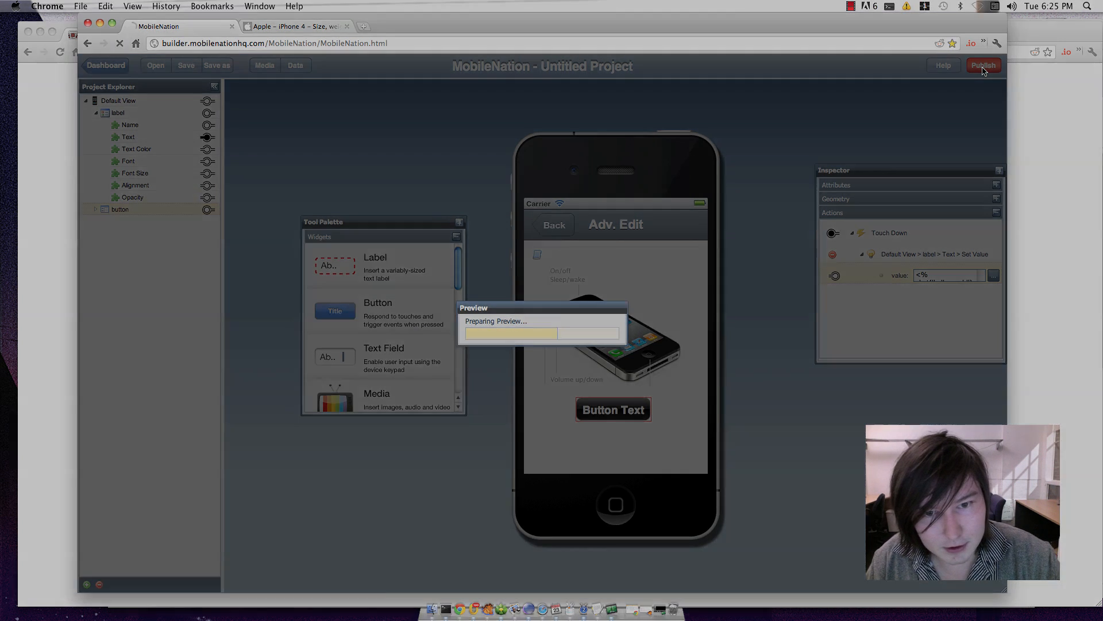
- Publish and run the app live showing the new Button Text button
{"action": "left_click", "coordinate": [982, 64]}
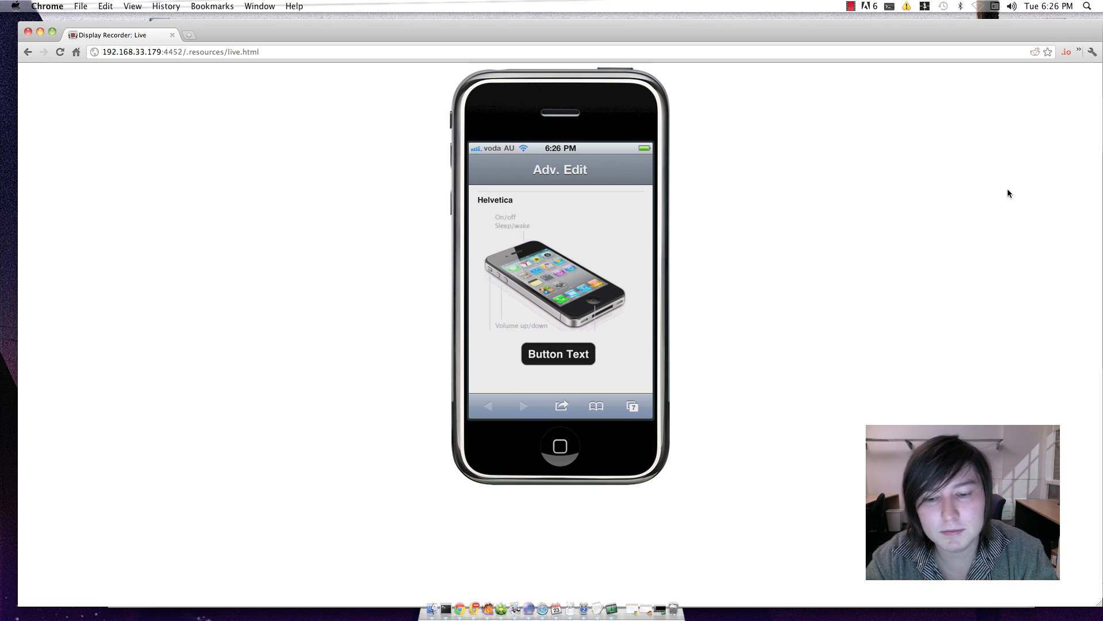
{"action": "left_click", "coordinate": [558, 353]}
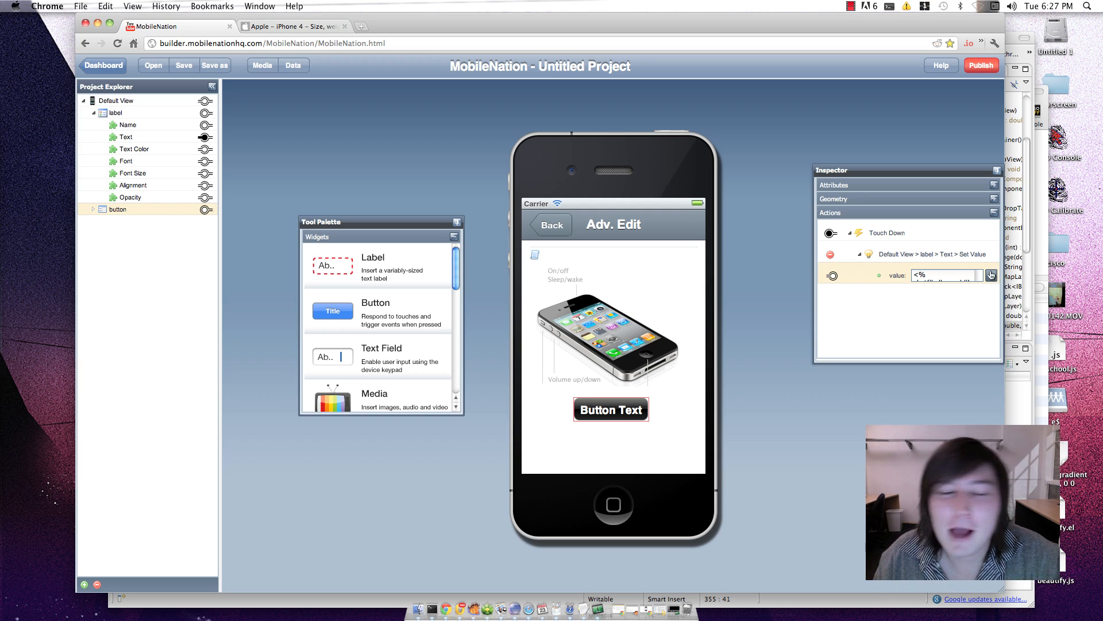
- Rewrite the action value as alert('hello world'); and publish again
{"action": "left_click", "coordinate": [991, 275]}
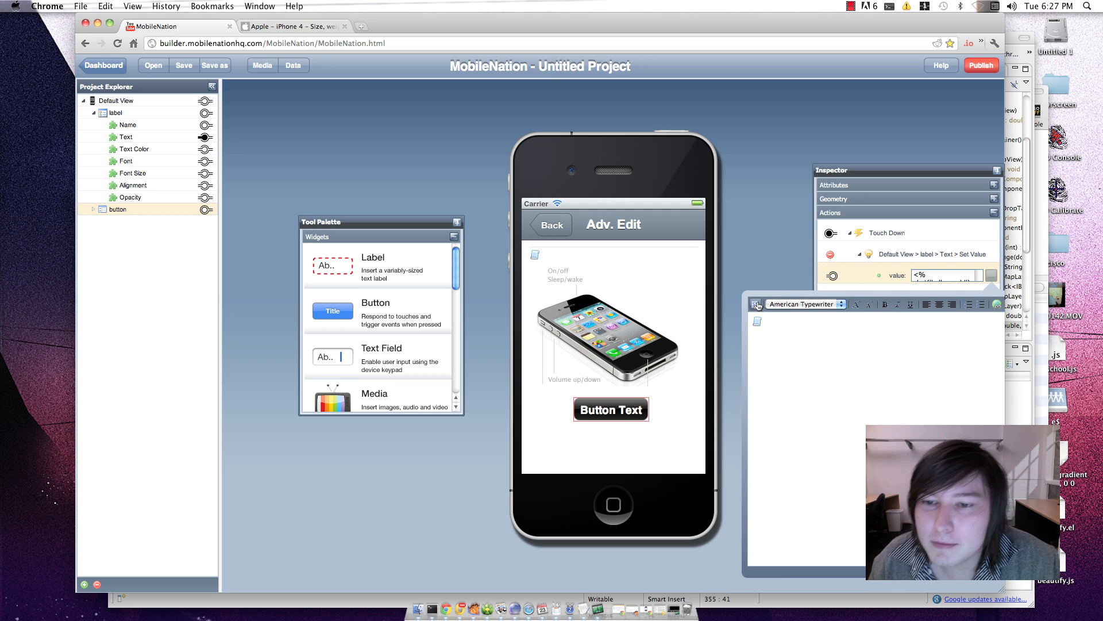
{"action": "type", "text": "alert('hello world');"}
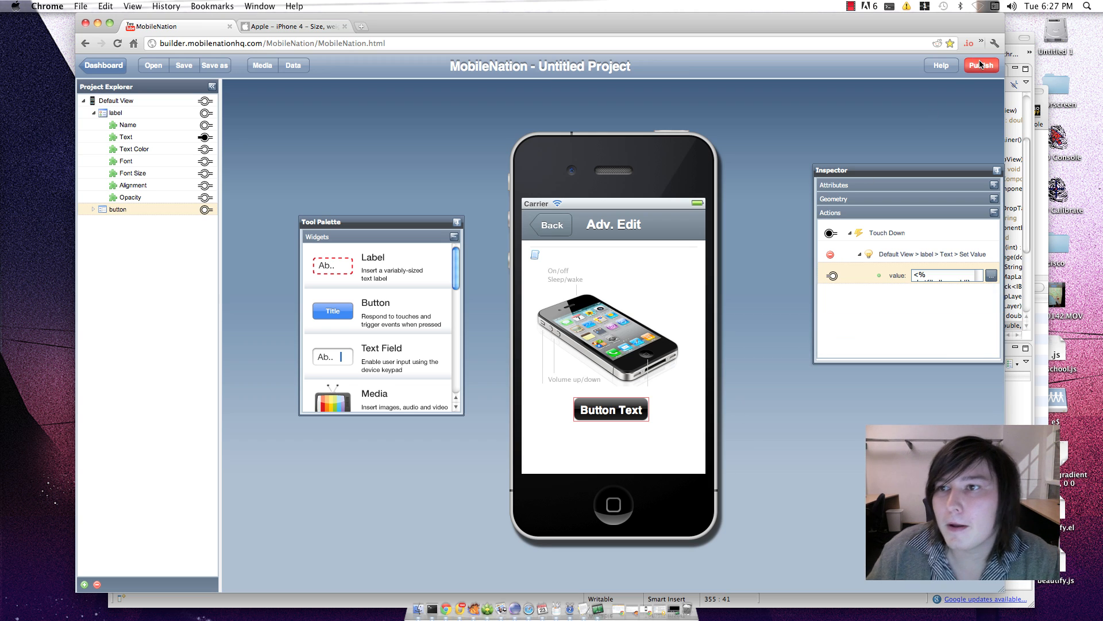
{"action": "left_click", "coordinate": [981, 65]}
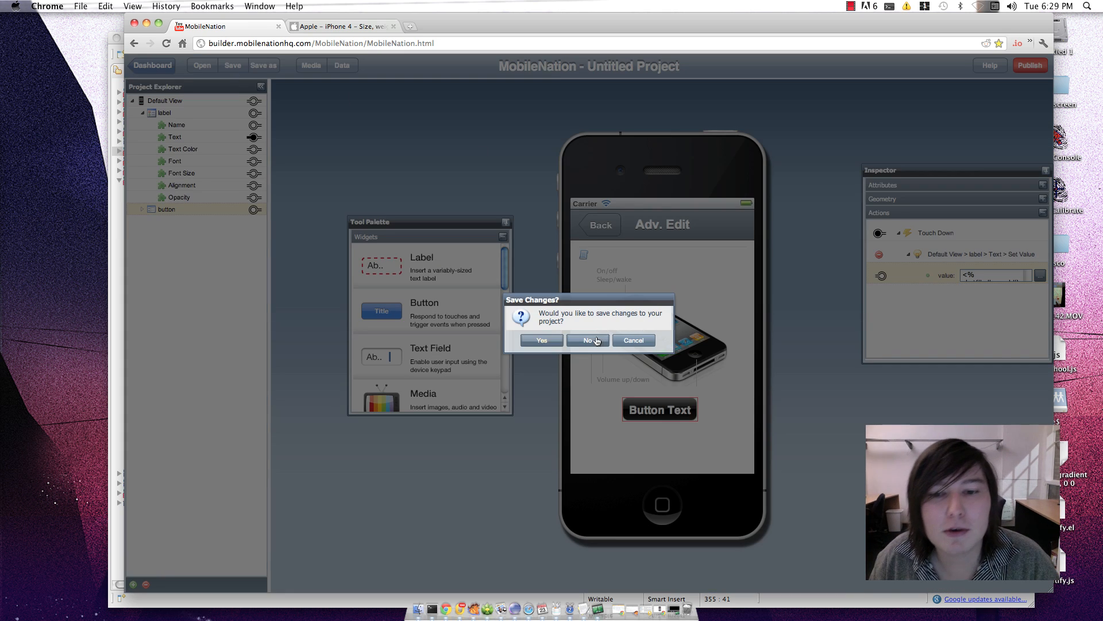
- Discard unsaved changes and load Tutorial 3 - RSS Drilldown
{"action": "left_click", "coordinate": [588, 340]}
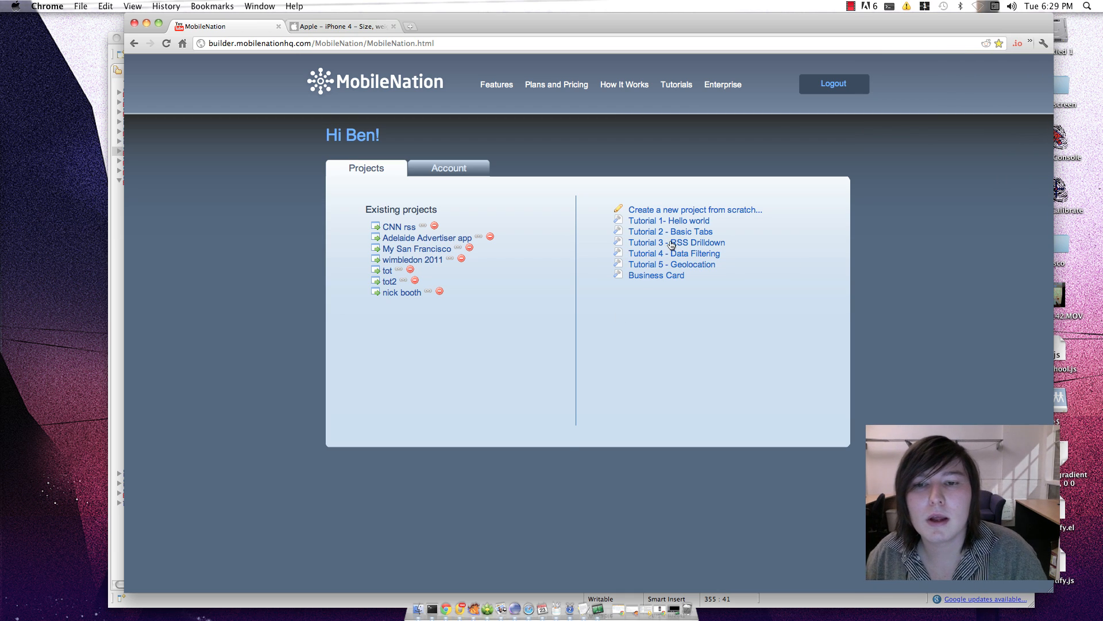
{"action": "left_click", "coordinate": [676, 243]}
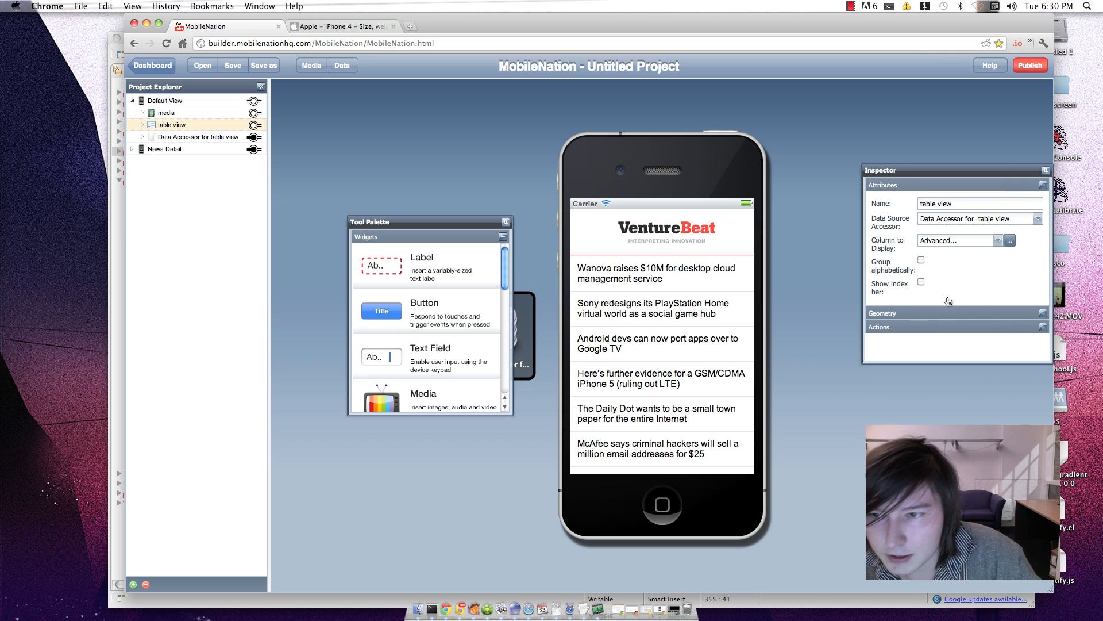
- Use Advanced column display with pubdate above title, center-aligned
{"action": "left_click", "coordinate": [1008, 240]}
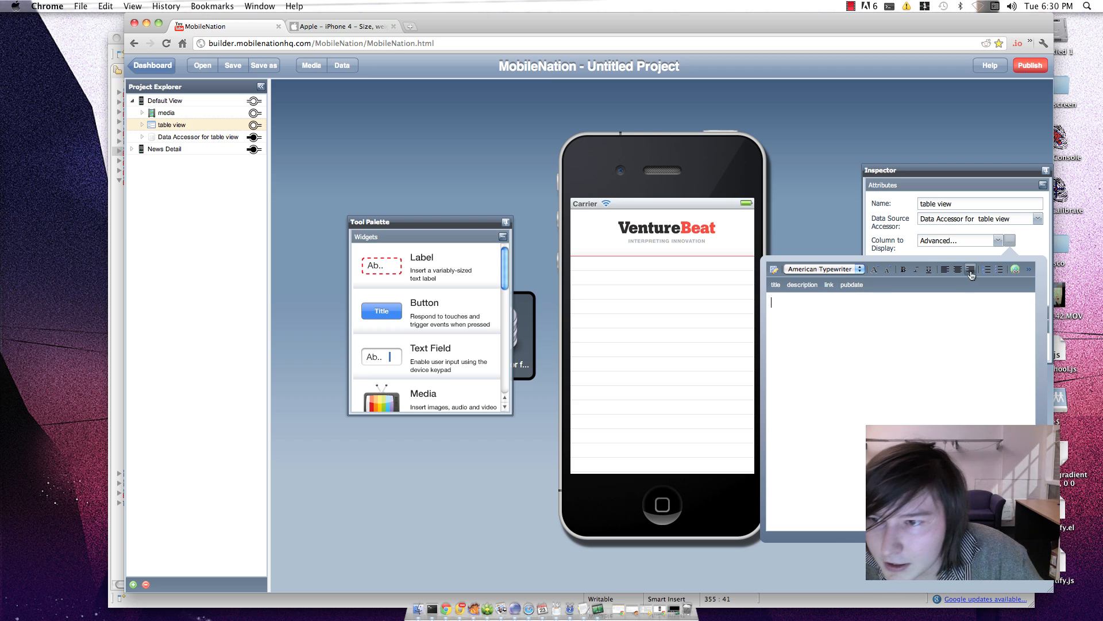
{"action": "left_click", "coordinate": [852, 285]}
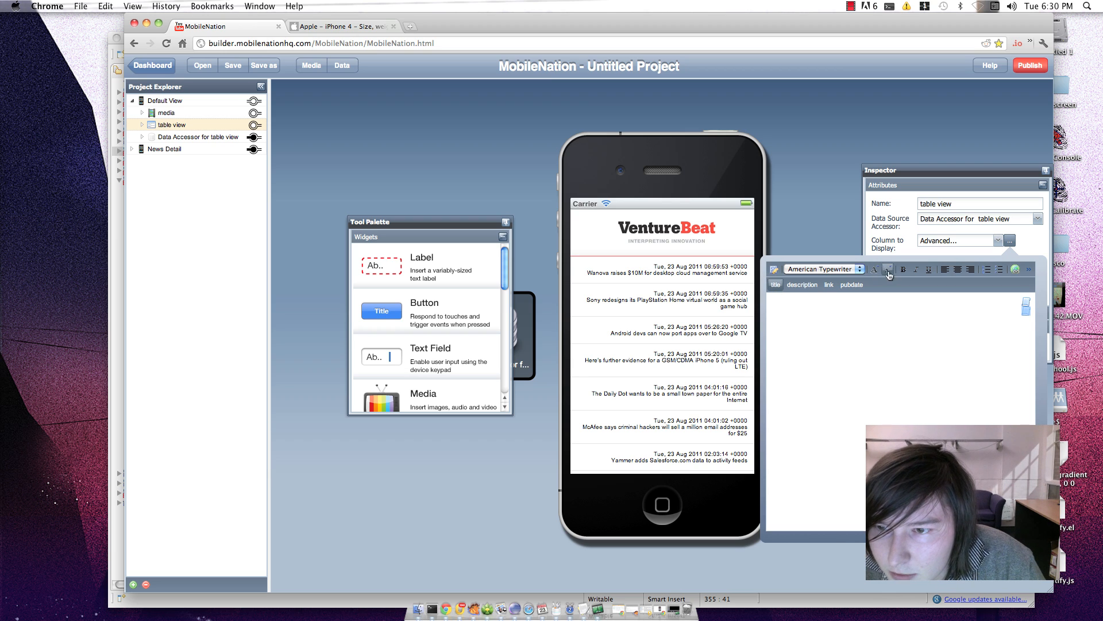
{"action": "mouse_move", "coordinate": [877, 271]}
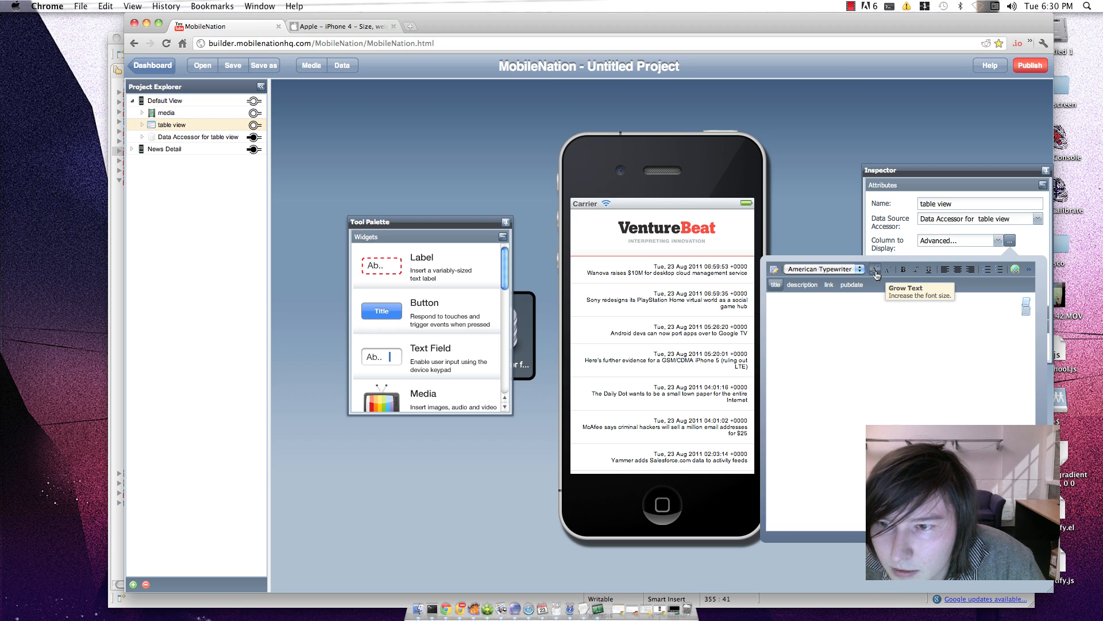